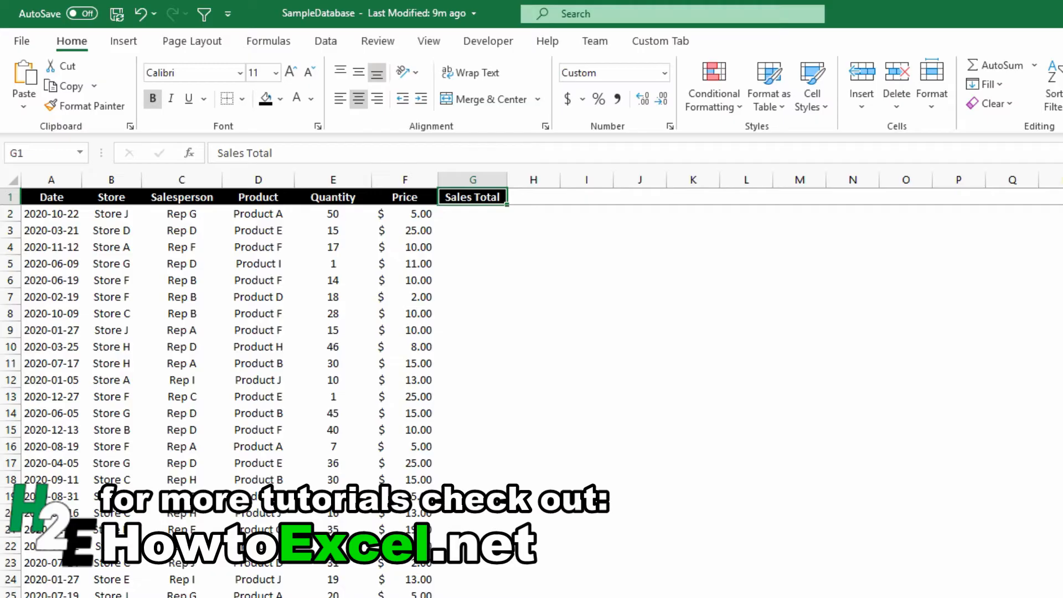
Enter =E2*F2 in G2, fill it down the Sales Total column, and verify rows 2 and 3
{"action": "left_click", "coordinate": [472, 214]}
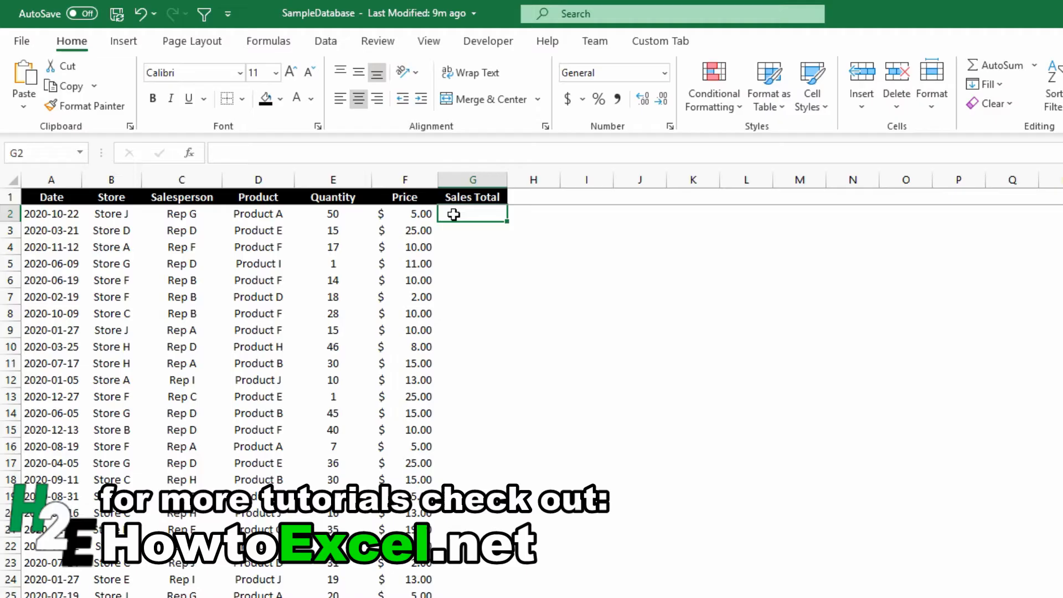
{"action": "mouse_move", "coordinate": [434, 273]}
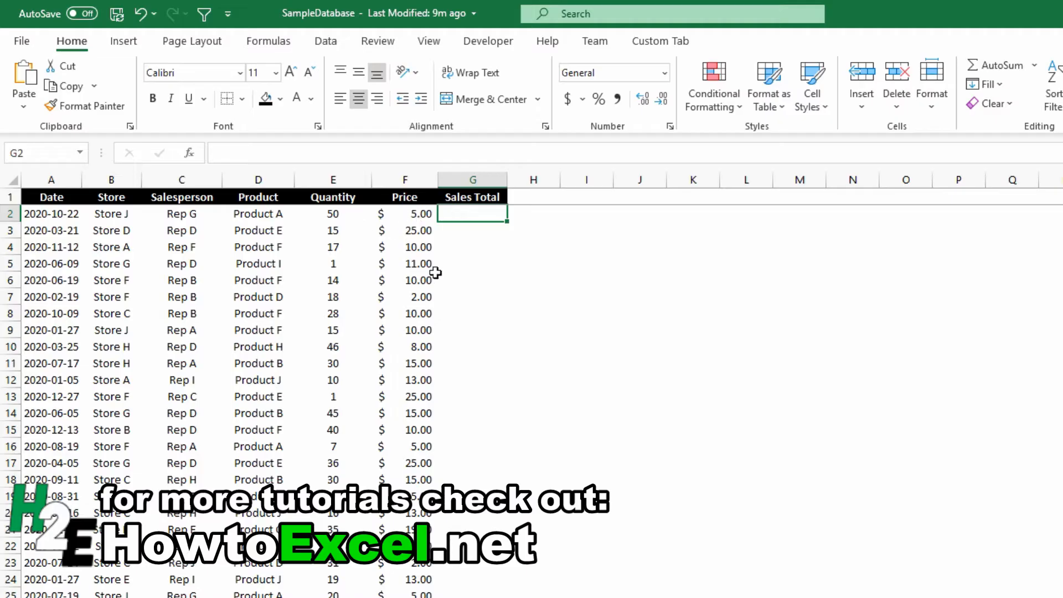
{"action": "type", "text": "="}
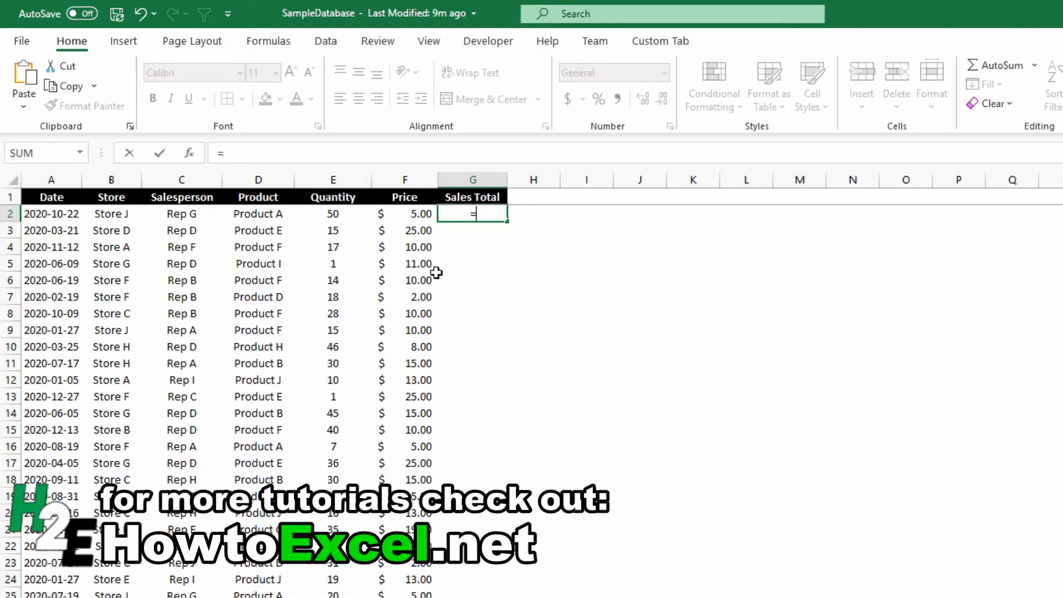
{"action": "type", "text": "E2*F2"}
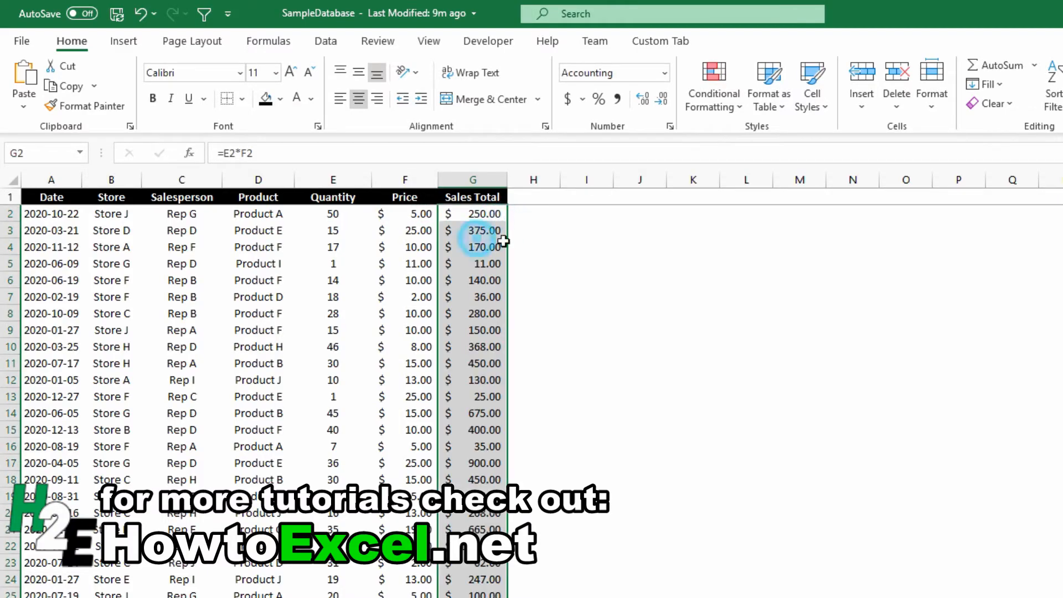
{"action": "left_click", "coordinate": [472, 230]}
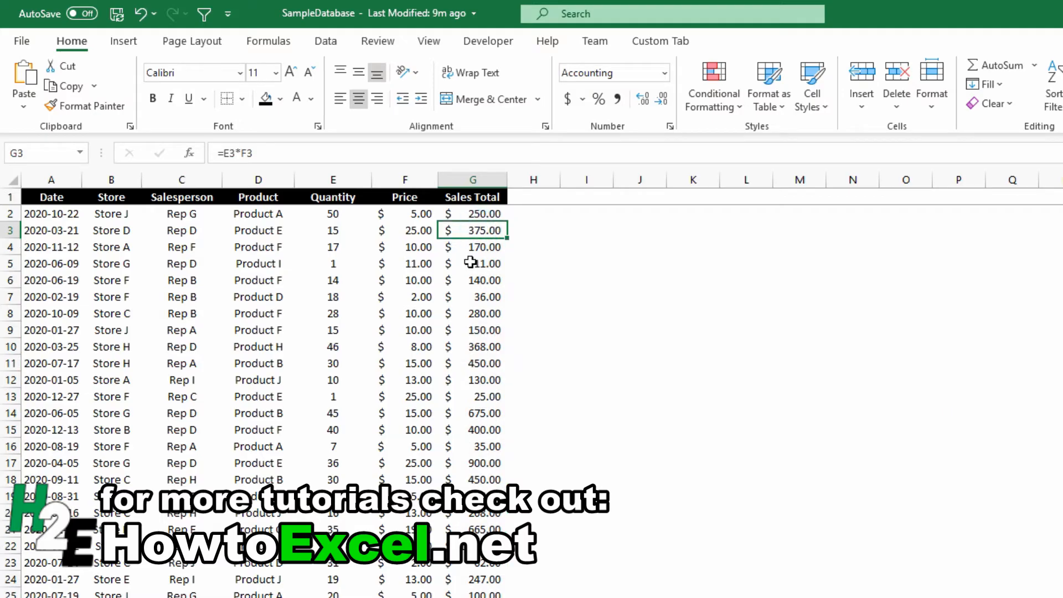
{"action": "left_click", "coordinate": [472, 214]}
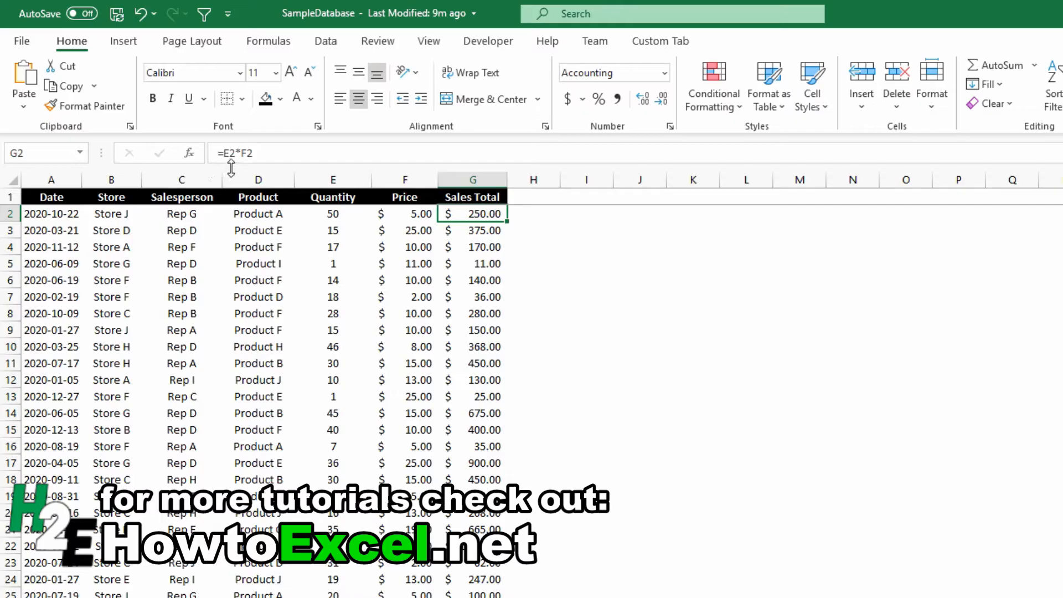
{"action": "mouse_move", "coordinate": [370, 223]}
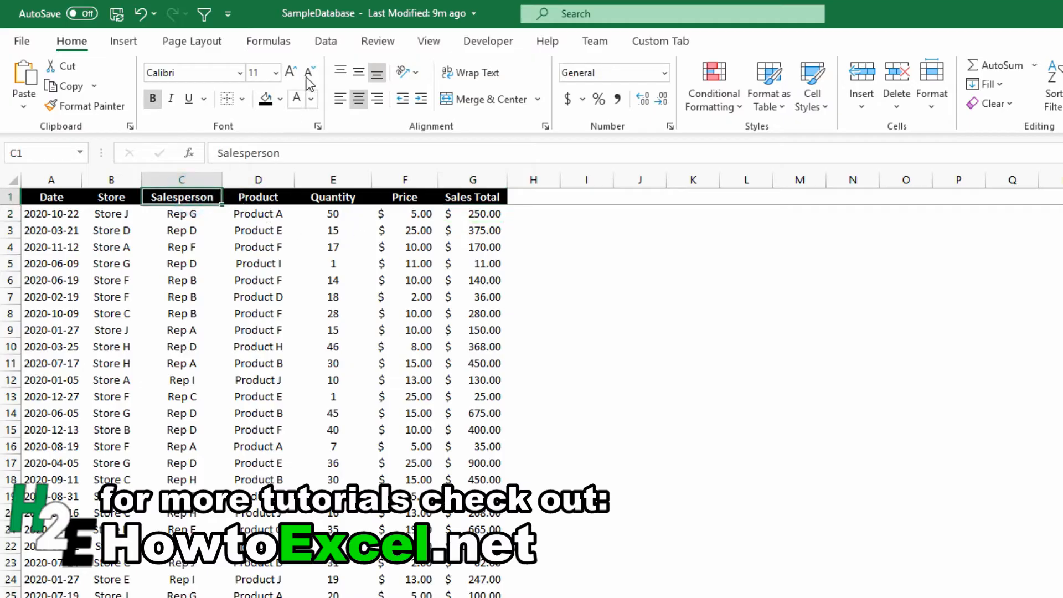
Sort the table by Salesperson A to Z and check G2 still reads =E2*F2
{"action": "left_click", "coordinate": [326, 41]}
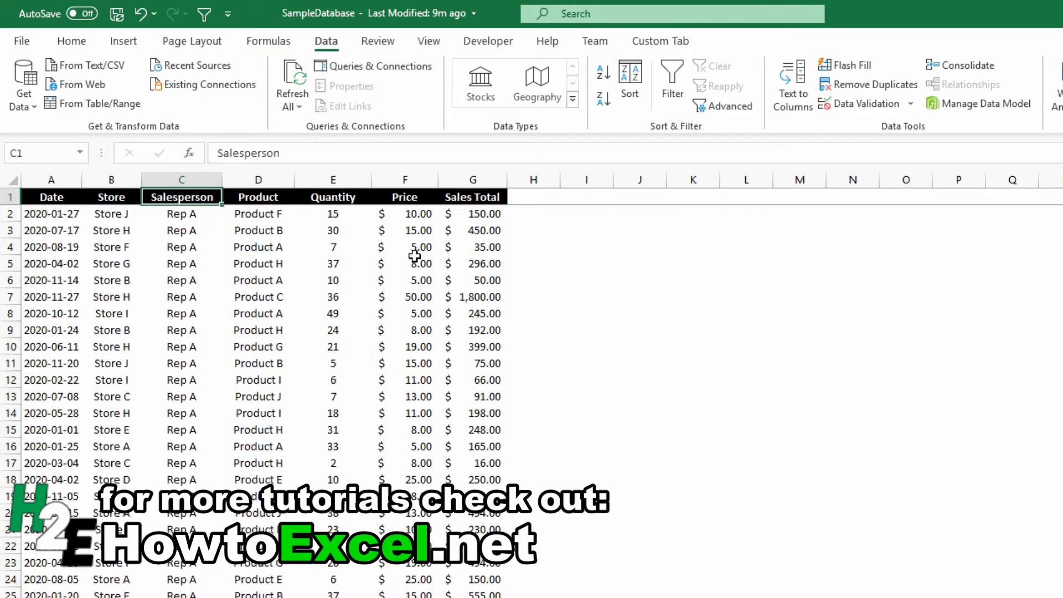
{"action": "type", "text": "=E2*F2"}
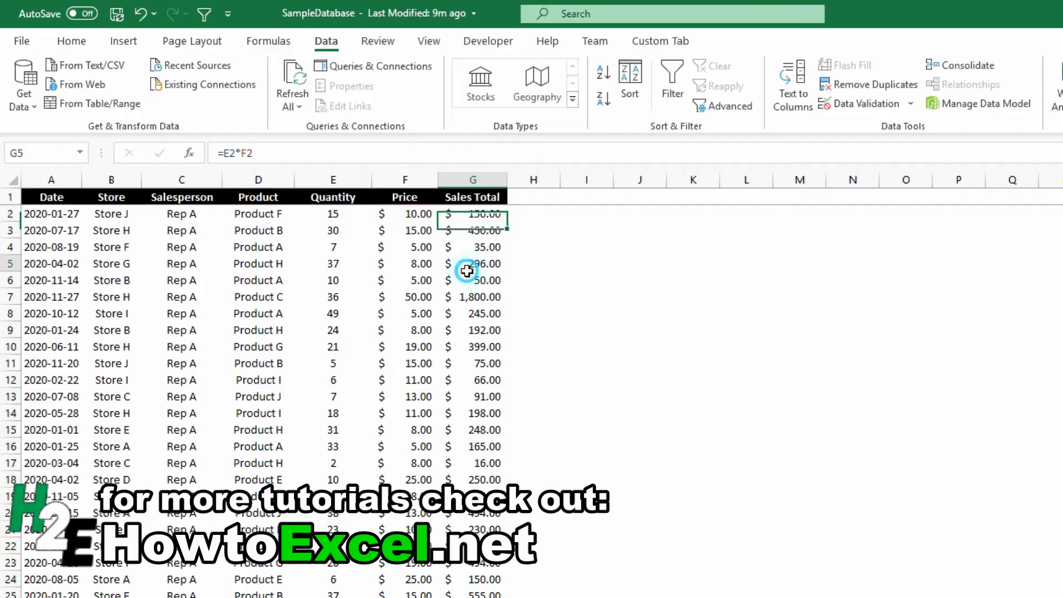
{"action": "left_click", "coordinate": [472, 213]}
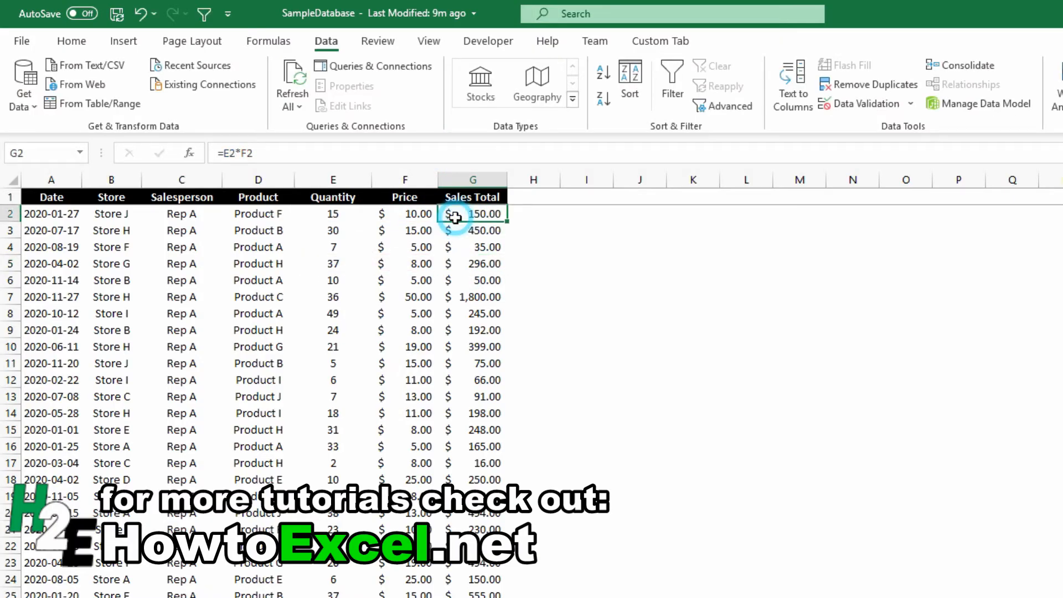
{"action": "mouse_move", "coordinate": [306, 154]}
{"action": "type", "text": "="}
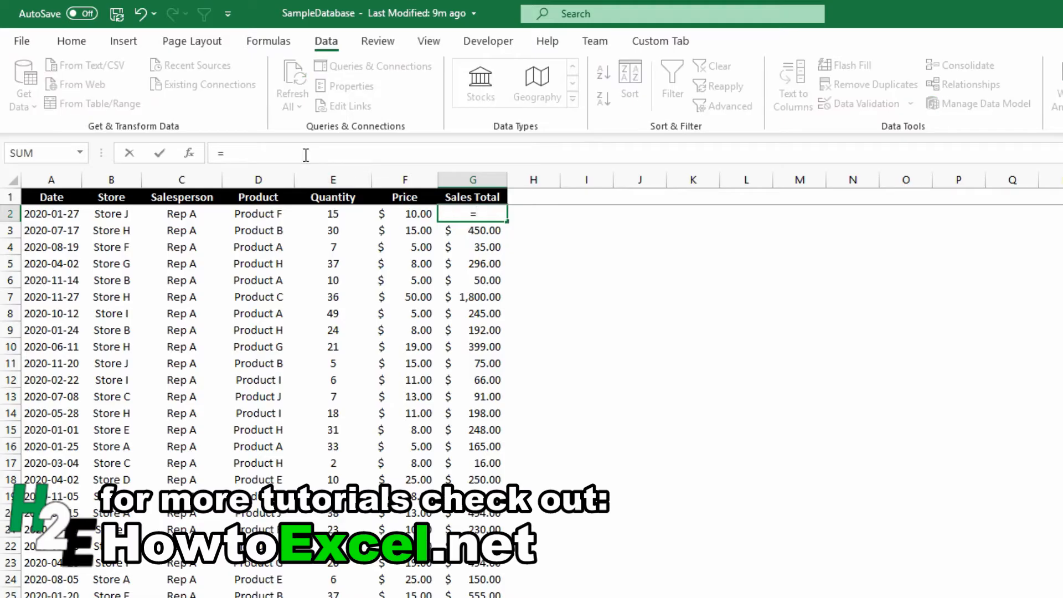
Re-enter G2 as row 2's Quantity times the sheet-qualified Price reference, confirming $150.00
{"action": "left_click", "coordinate": [332, 214]}
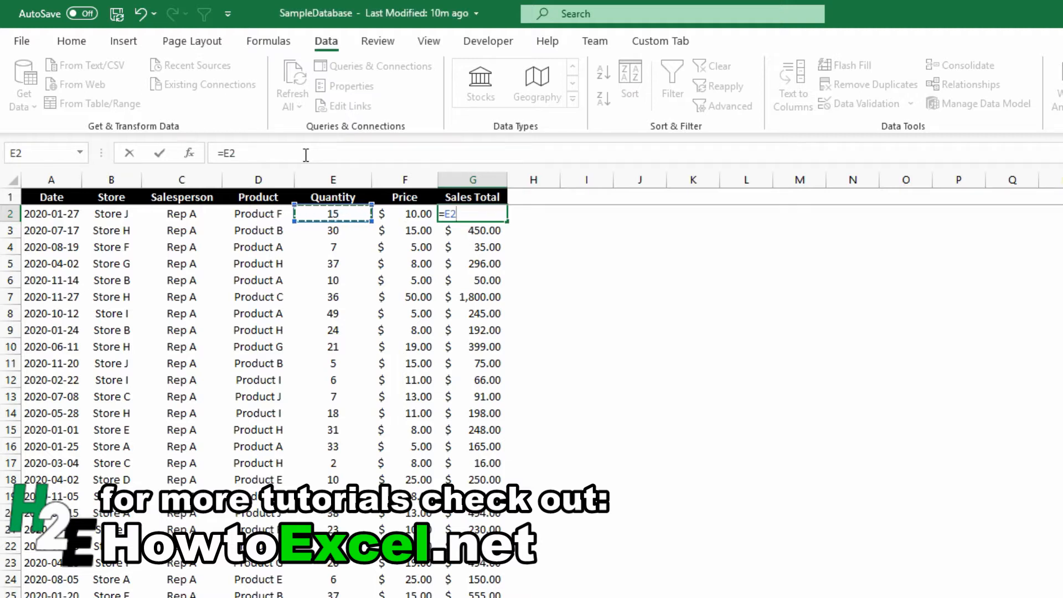
{"action": "type", "text": "*"}
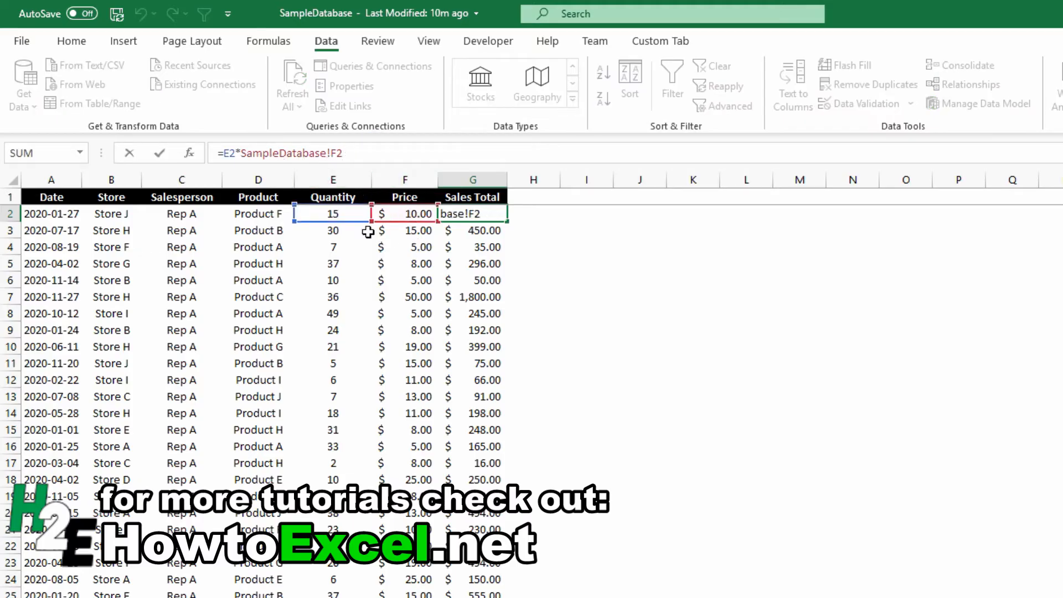
{"action": "key", "text": "enter"}
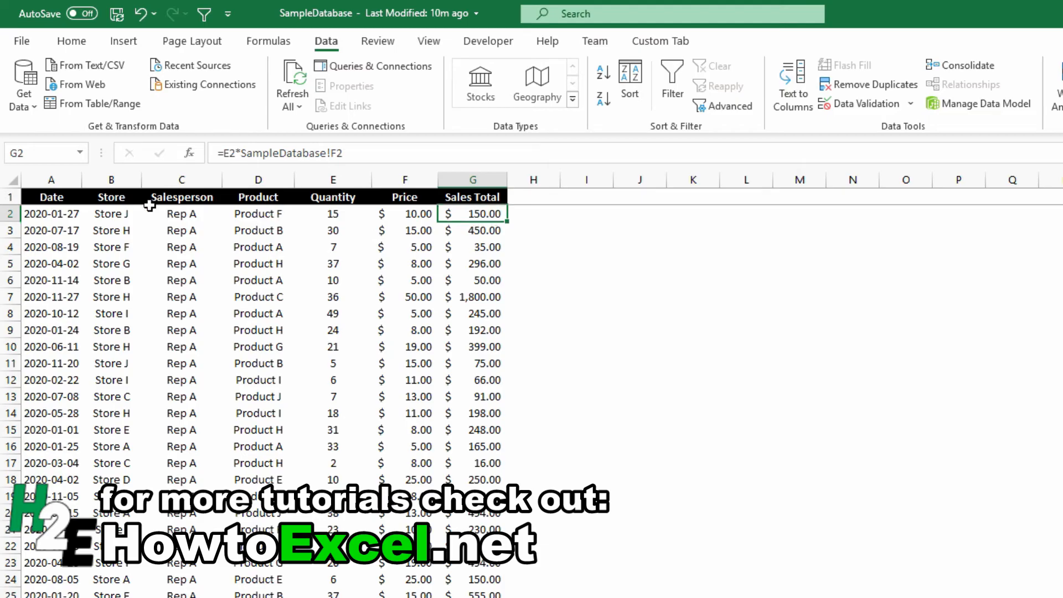
Sort by Salesperson Z to A and reveal G2 now reading =E2*SampleDatabase!F902
{"action": "left_click", "coordinate": [181, 197]}
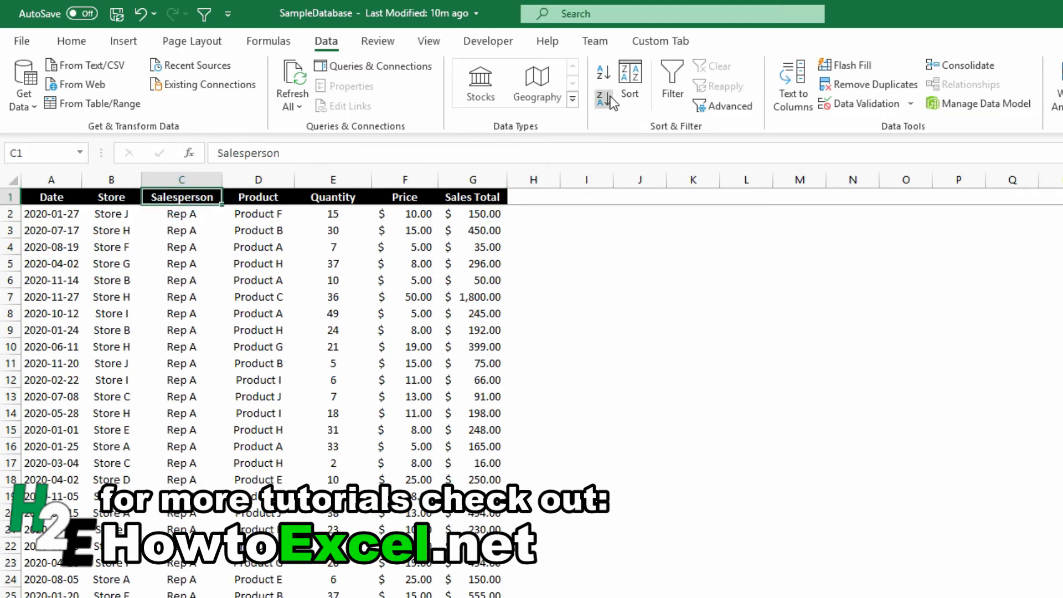
{"action": "left_click", "coordinate": [602, 98]}
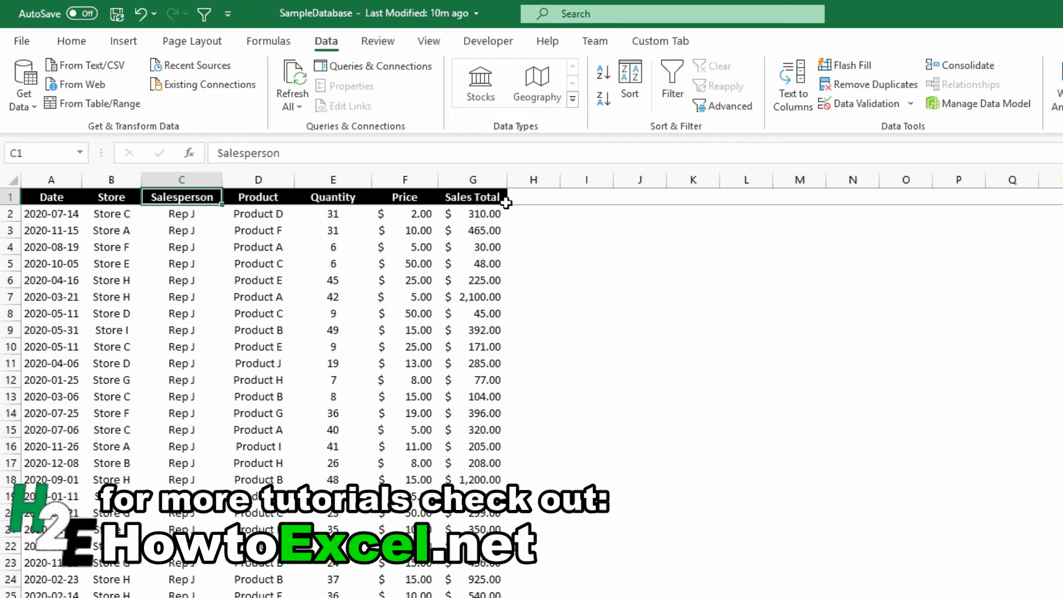
{"action": "type", "text": "=E2*SampleDatabase!F902"}
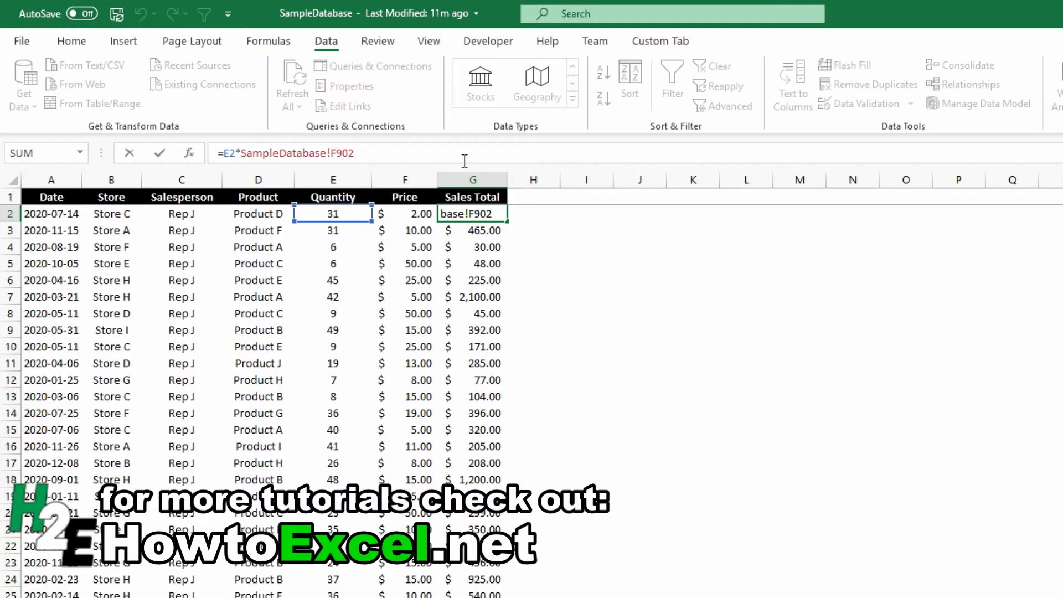
Inspect the broken =E2*SampleDatabase!F902 reference and retype G2 as =E2*F2
{"action": "scroll", "scroll_direction": "down", "scroll_amount": 3}
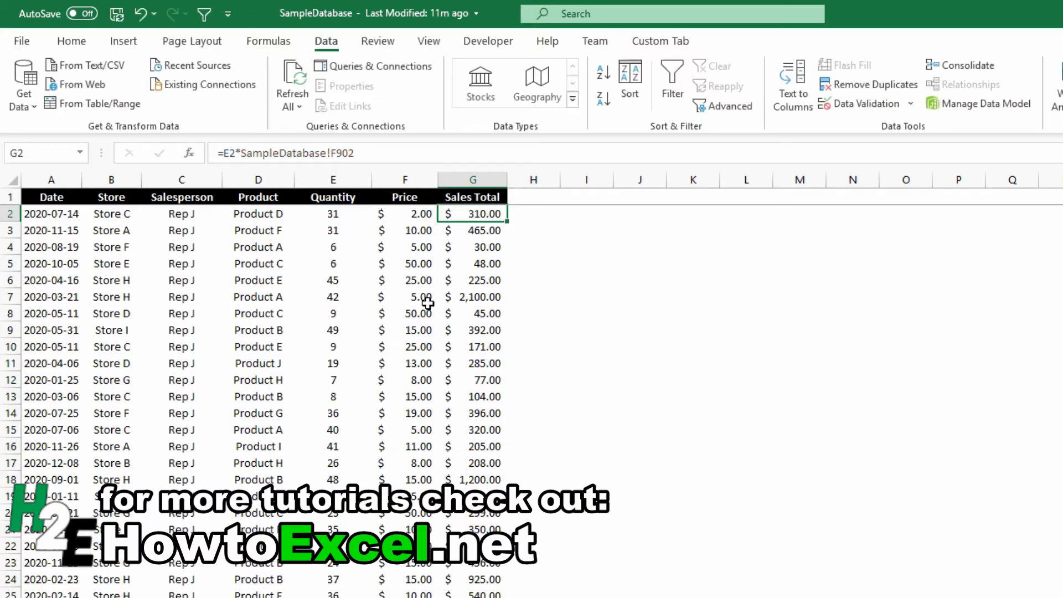
{"action": "mouse_move", "coordinate": [311, 153]}
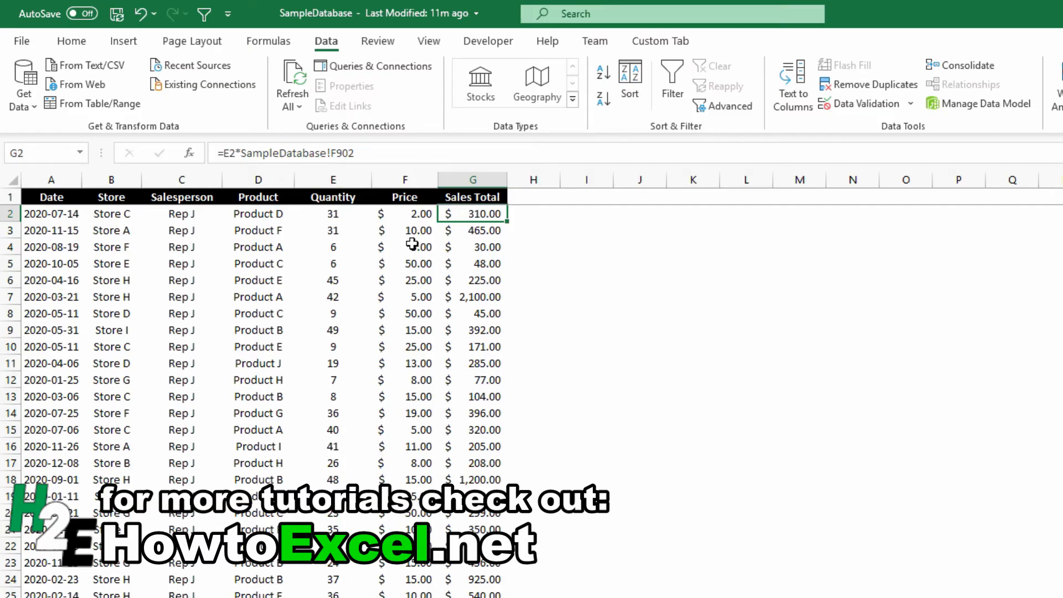
{"action": "mouse_move", "coordinate": [300, 216]}
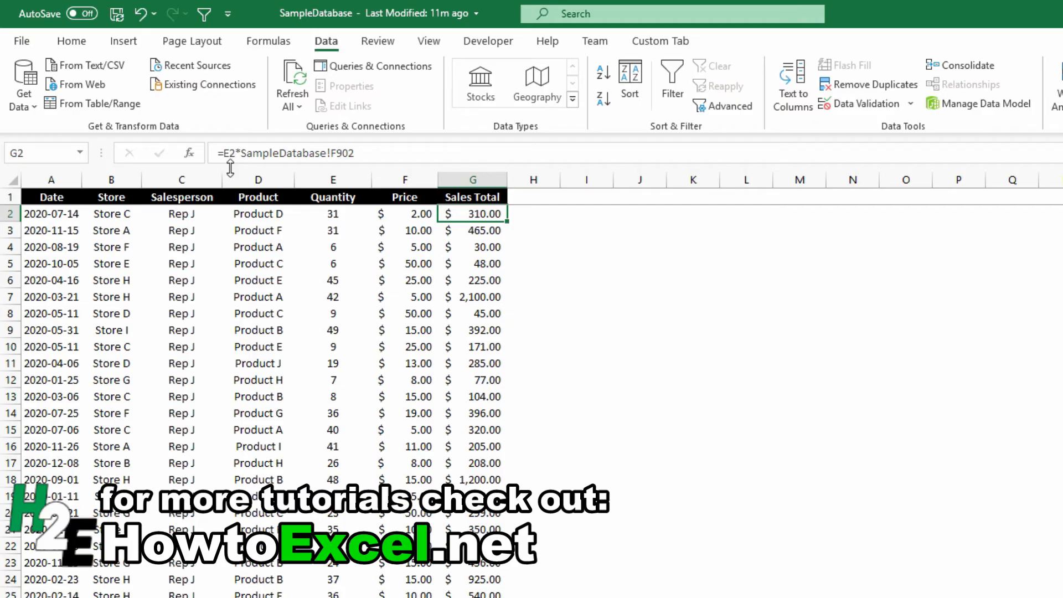
{"action": "mouse_move", "coordinate": [332, 153]}
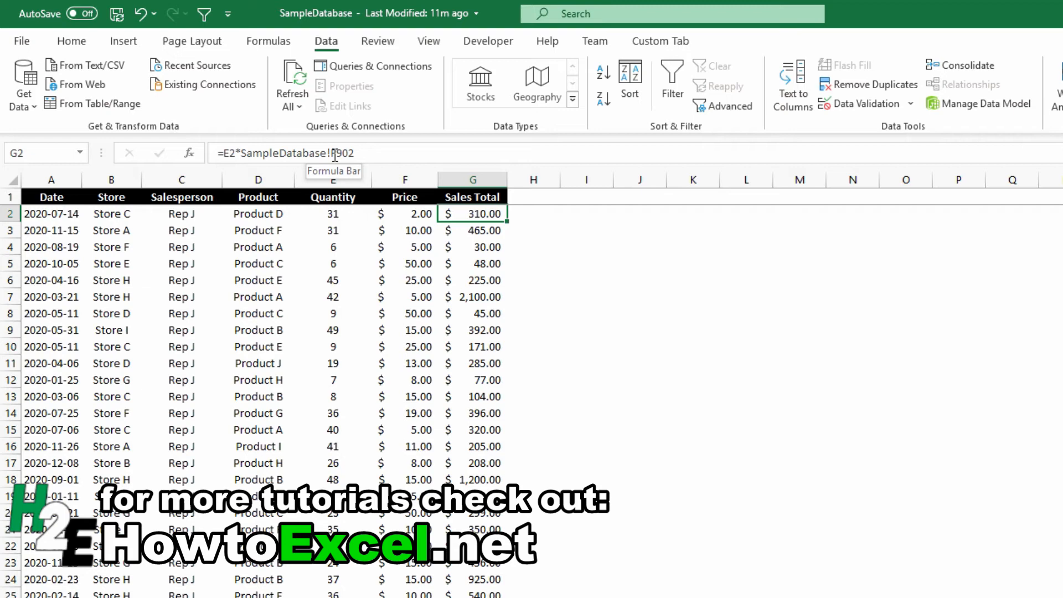
{"action": "mouse_move", "coordinate": [416, 422]}
{"action": "type", "text": "=E2*F2"}
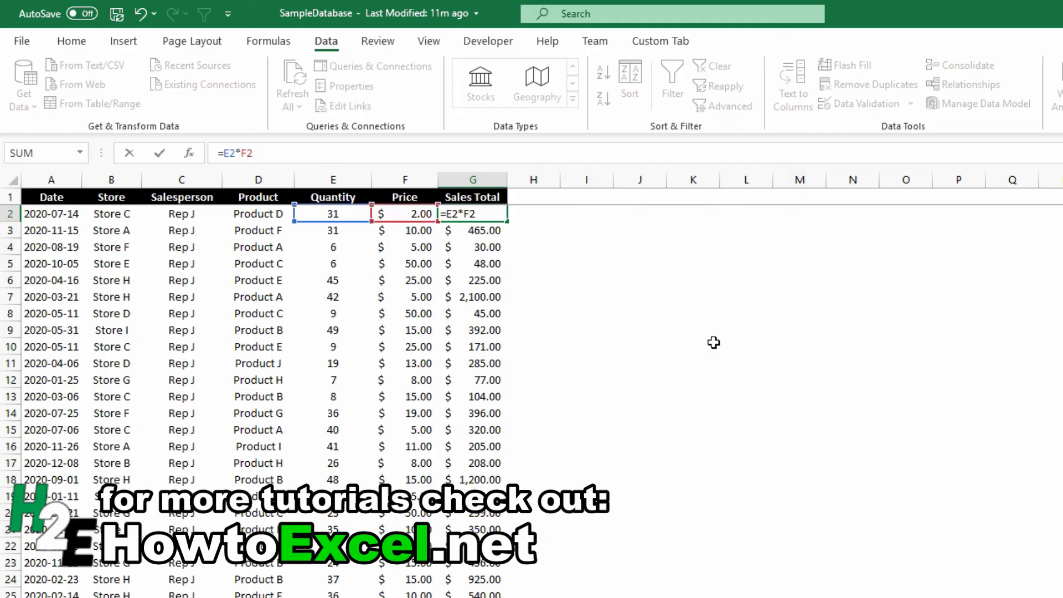
Commit the plain =E2*F2 formula in G2, showing $62.00, and copy it down column G
{"action": "key", "text": "Enter"}
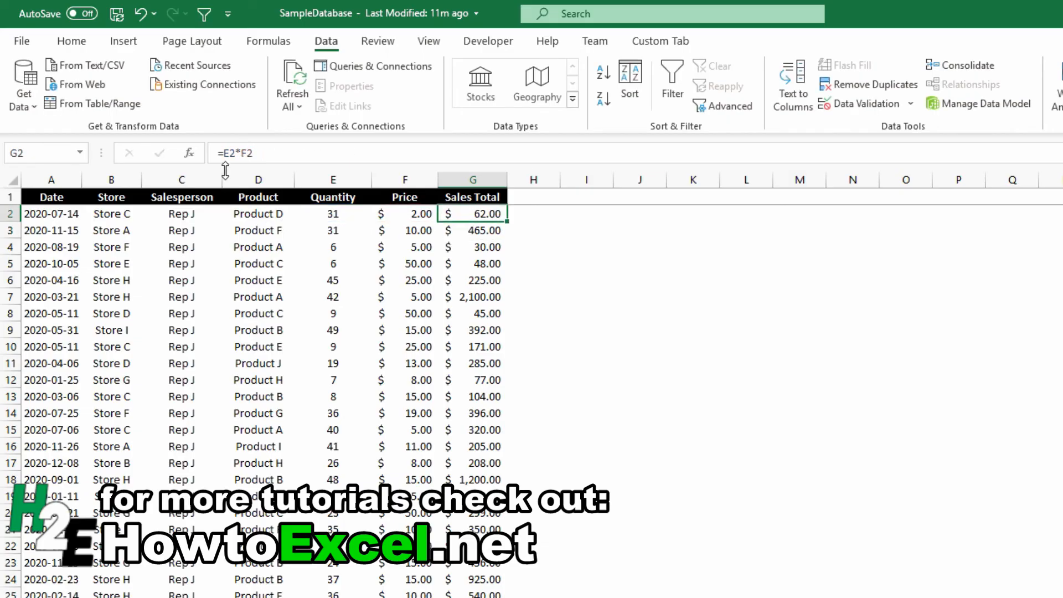
{"action": "mouse_move", "coordinate": [352, 227]}
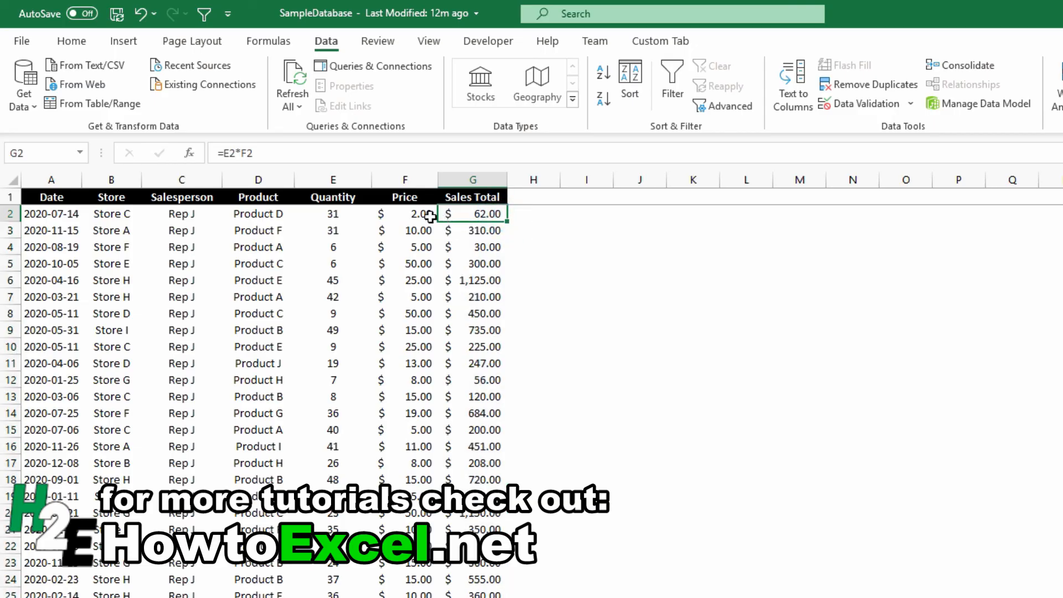
{"action": "mouse_move", "coordinate": [447, 225]}
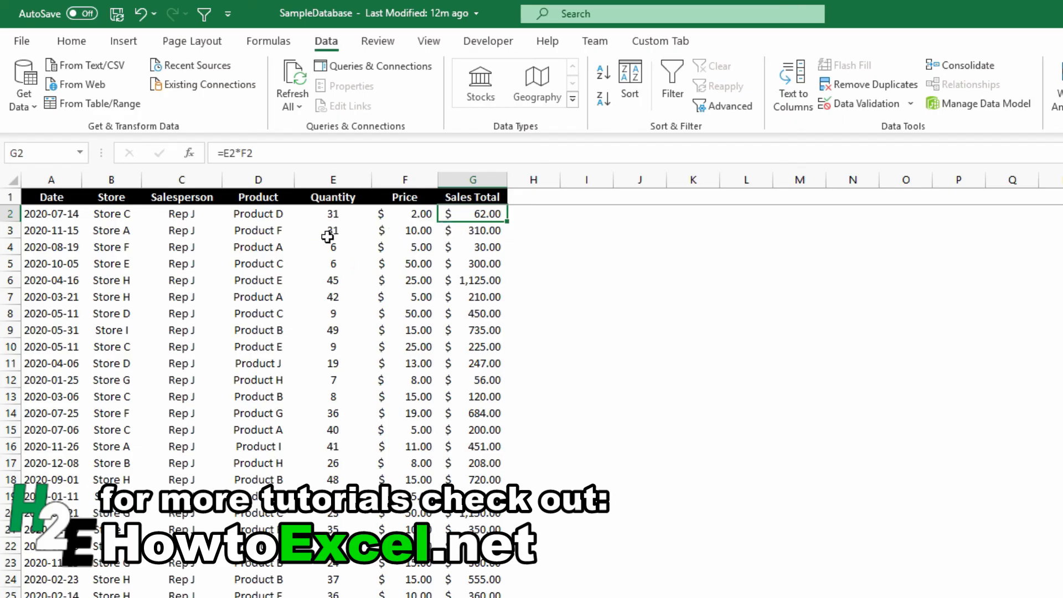
Sort by Salesperson A to Z again and verify the Sales Total formulas in rows 10, 6 and 2
{"action": "left_click", "coordinate": [180, 197]}
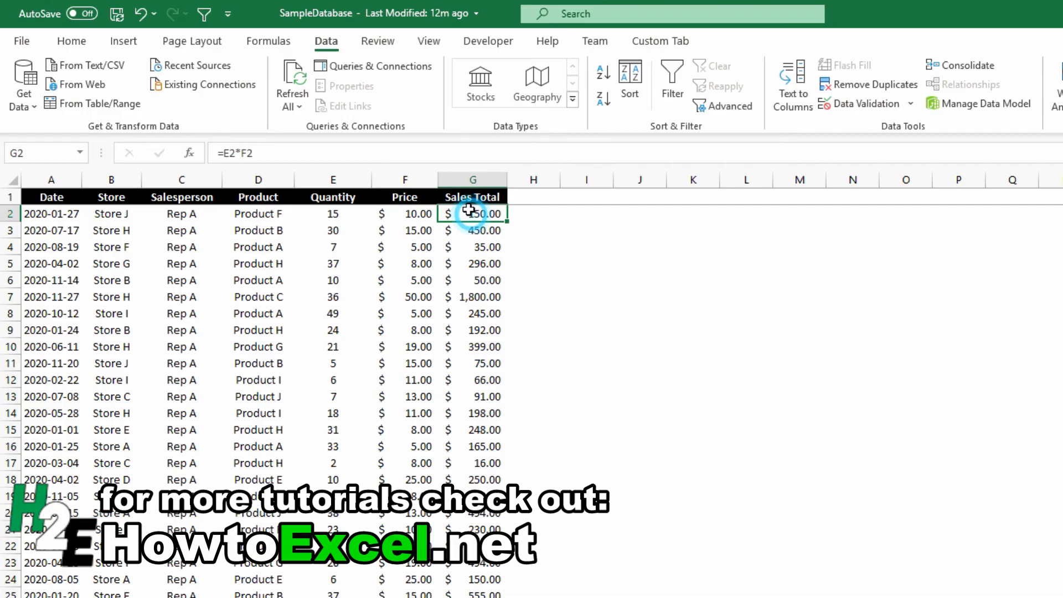
{"action": "left_click", "coordinate": [473, 347]}
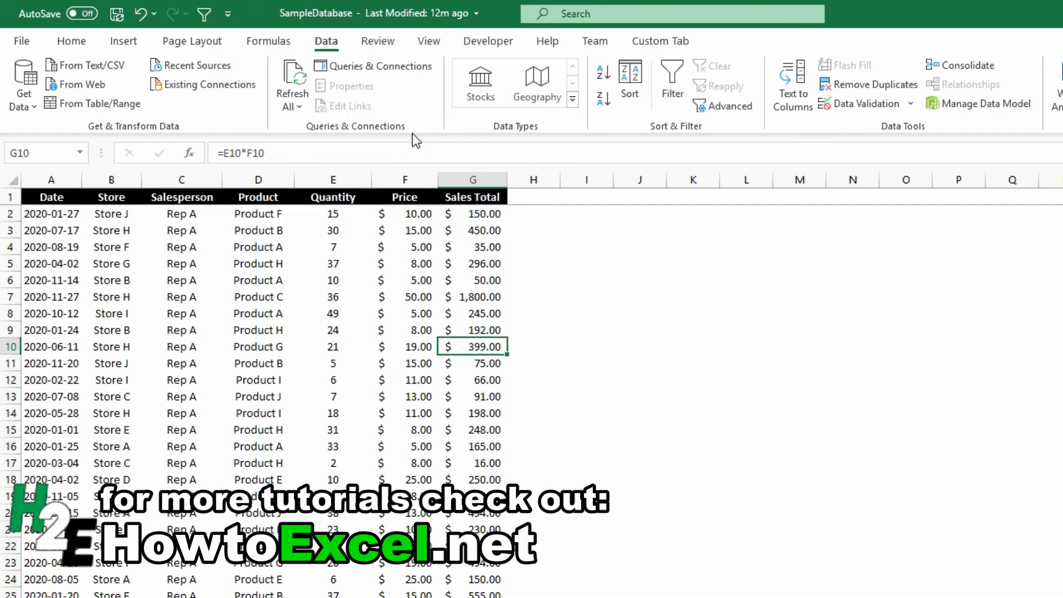
{"action": "left_click", "coordinate": [472, 281]}
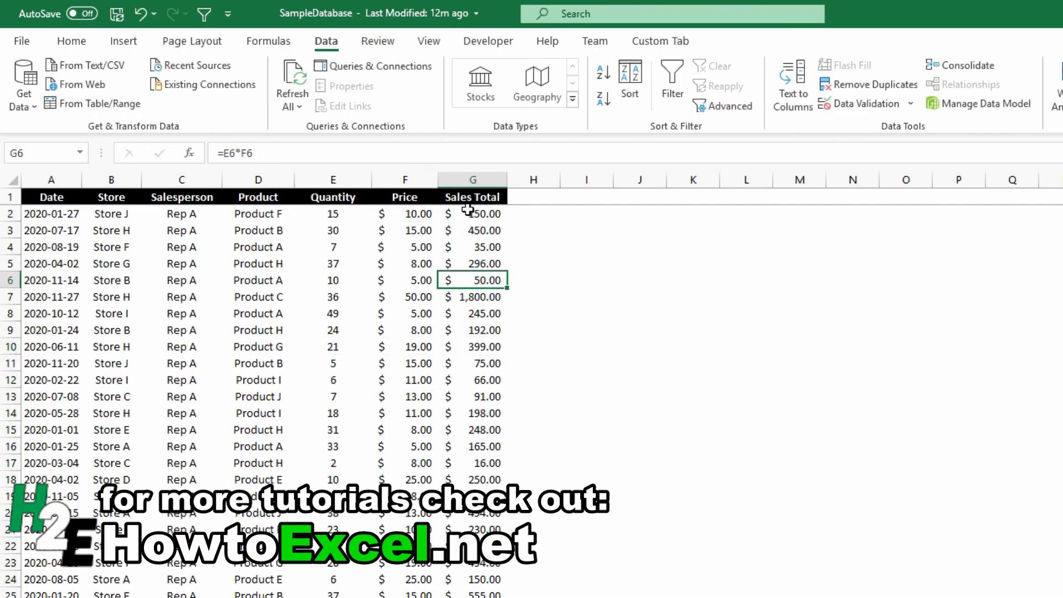
{"action": "left_click", "coordinate": [472, 213]}
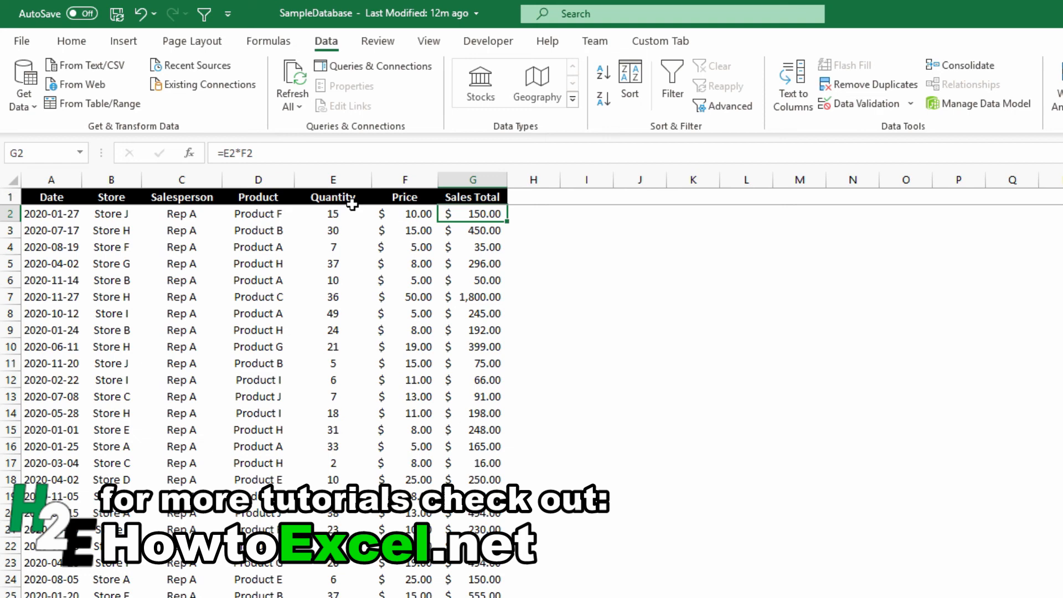
{"action": "mouse_move", "coordinate": [352, 235]}
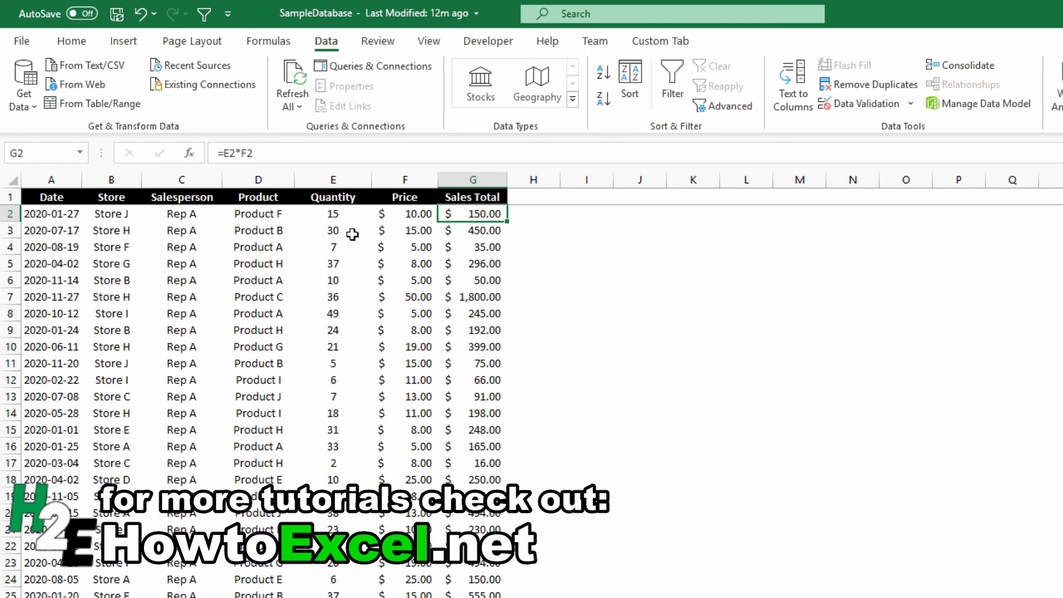